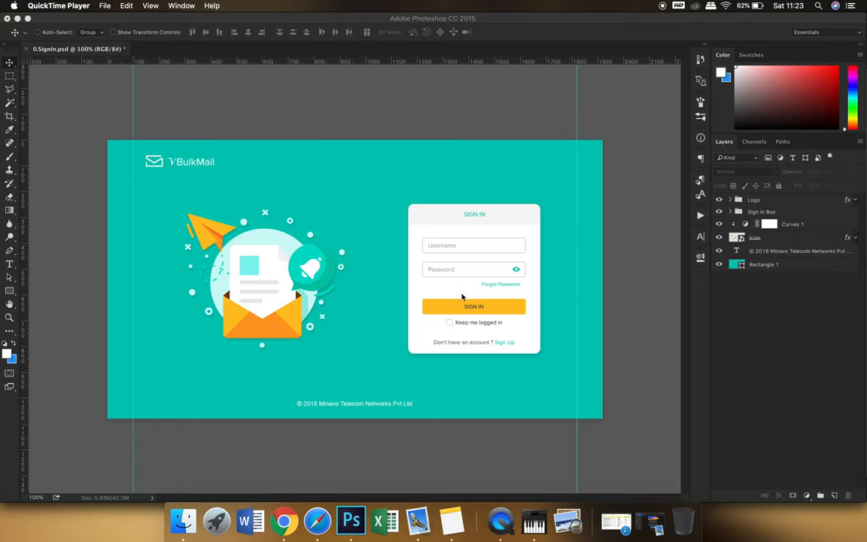
{"action": "mouse_move", "coordinate": [440, 298]}
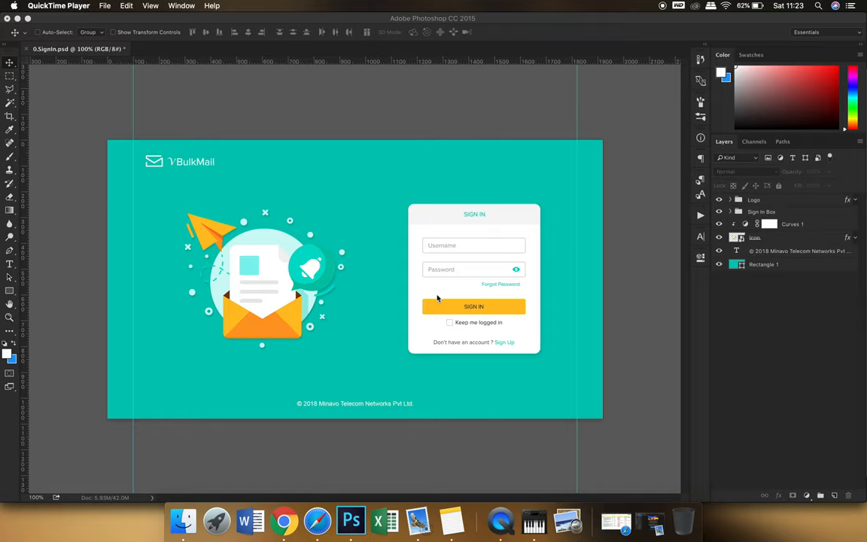
{"action": "mouse_move", "coordinate": [478, 376]}
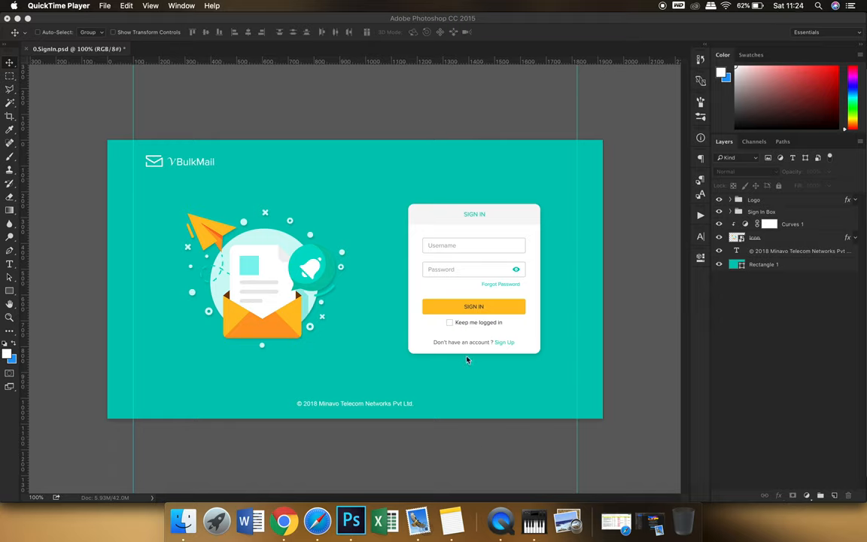
{"action": "mouse_move", "coordinate": [514, 339]}
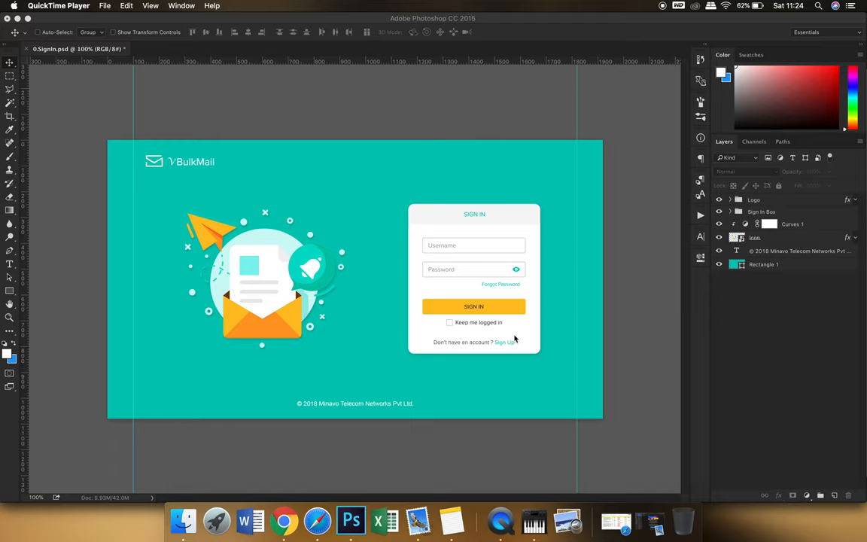
{"action": "mouse_move", "coordinate": [518, 338]}
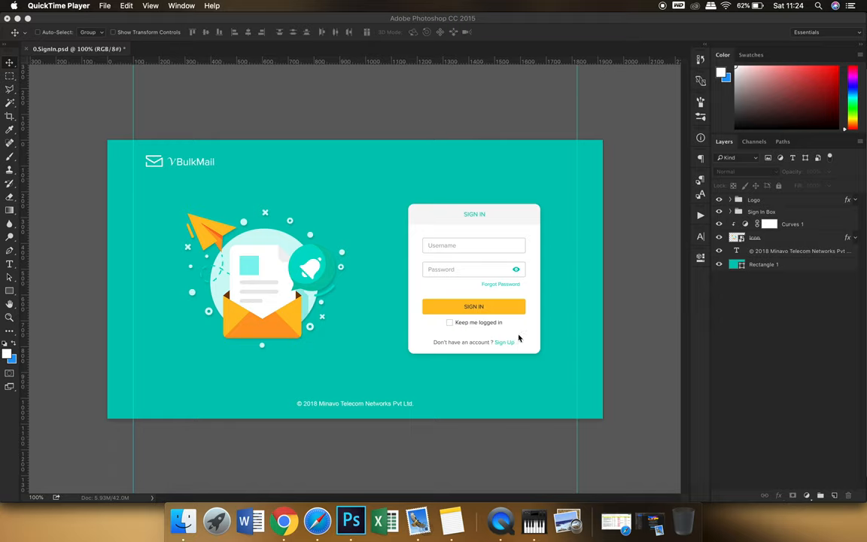
{"action": "mouse_move", "coordinate": [509, 340]}
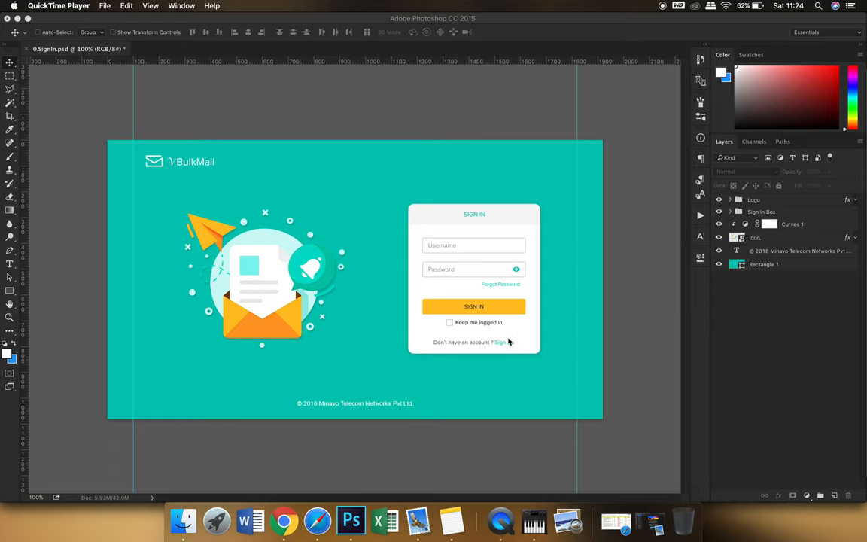
{"action": "mouse_move", "coordinate": [512, 345]}
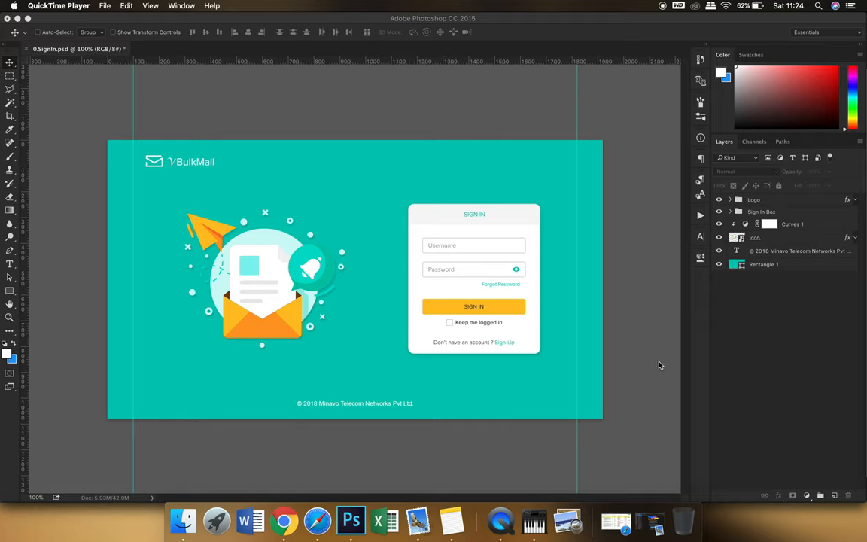
{"action": "mouse_move", "coordinate": [235, 435]}
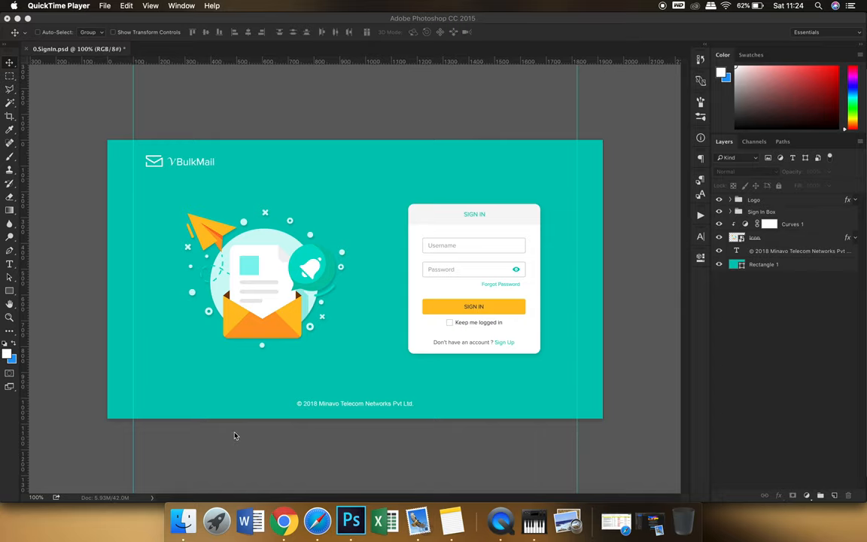
{"action": "mouse_move", "coordinate": [563, 272]}
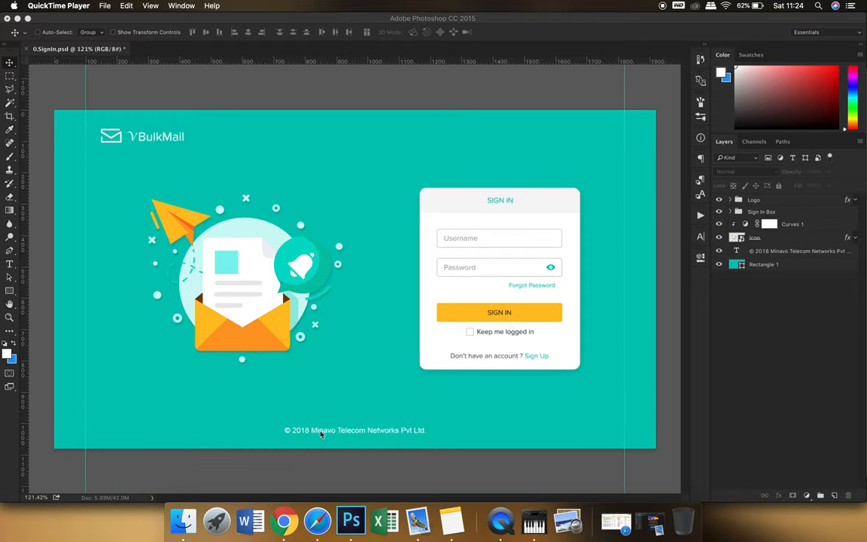
{"action": "mouse_move", "coordinate": [668, 419]}
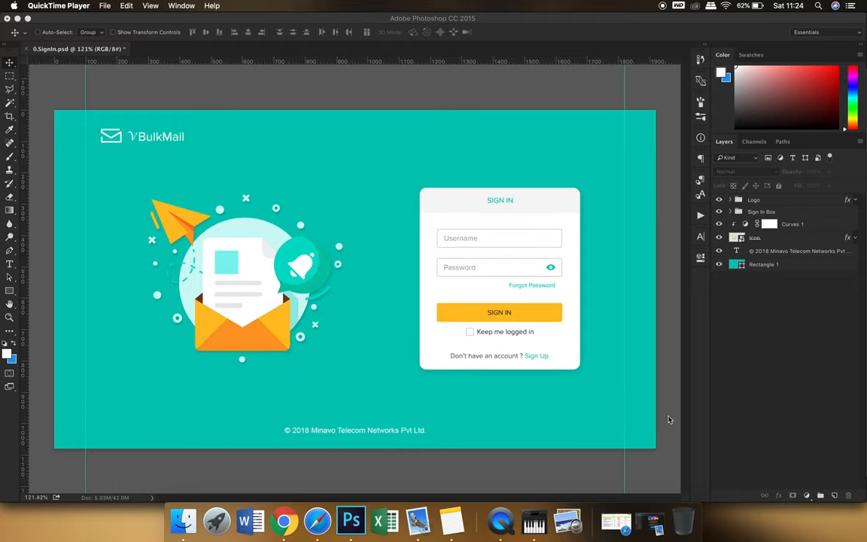
{"action": "mouse_move", "coordinate": [510, 445]}
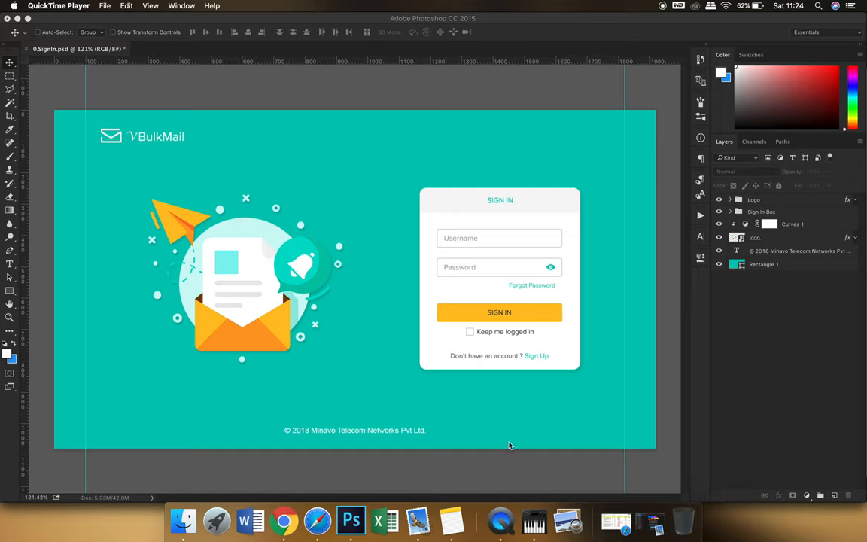
{"action": "mouse_move", "coordinate": [353, 136]}
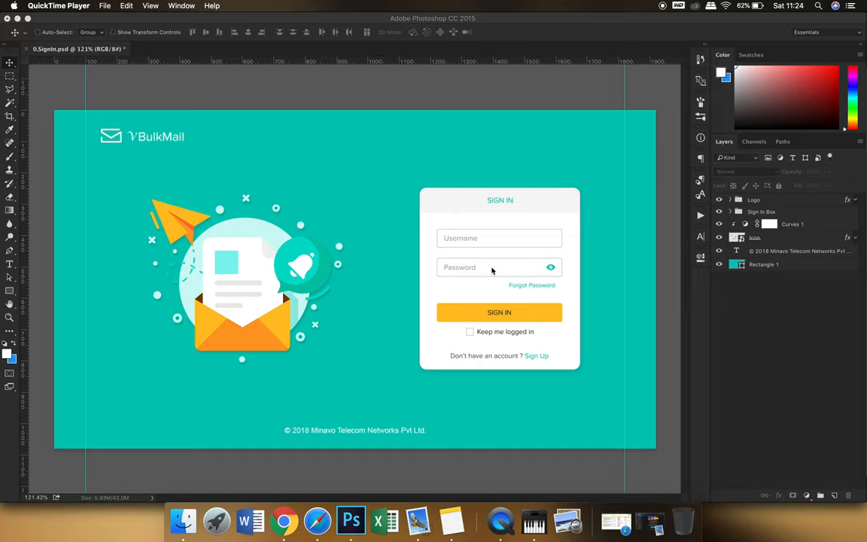
{"action": "mouse_move", "coordinate": [576, 292]}
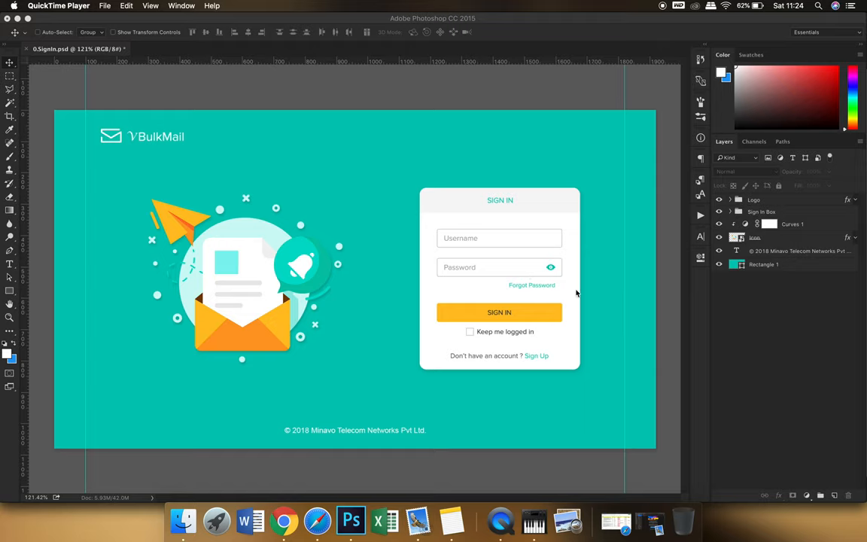
Expand the Sign in Box group and select the Rounded Rectangle 1 shape layer.
{"action": "left_click", "coordinate": [729, 211]}
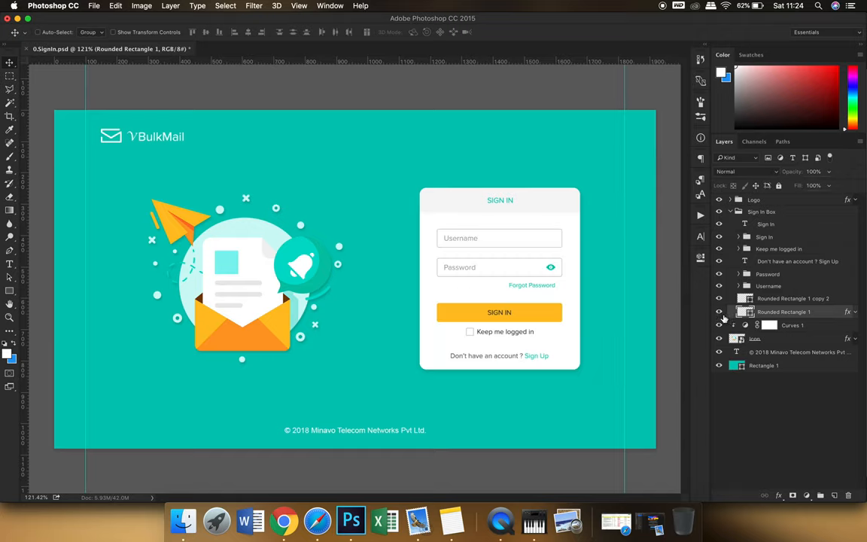
{"action": "mouse_move", "coordinate": [719, 325]}
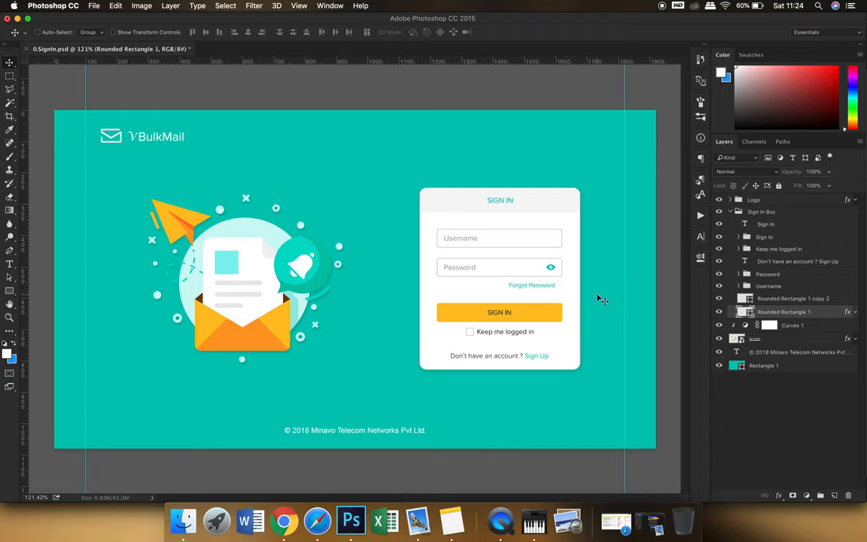
{"action": "mouse_move", "coordinate": [599, 293]}
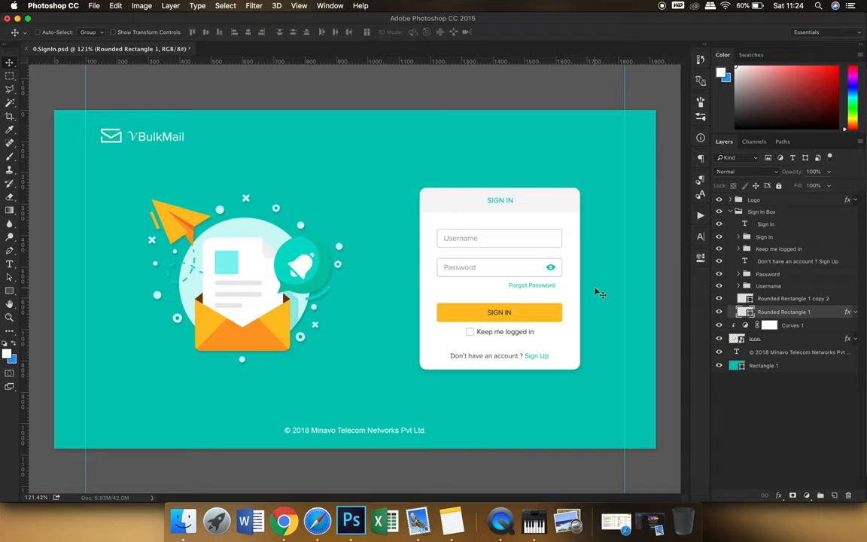
{"action": "mouse_move", "coordinate": [634, 340]}
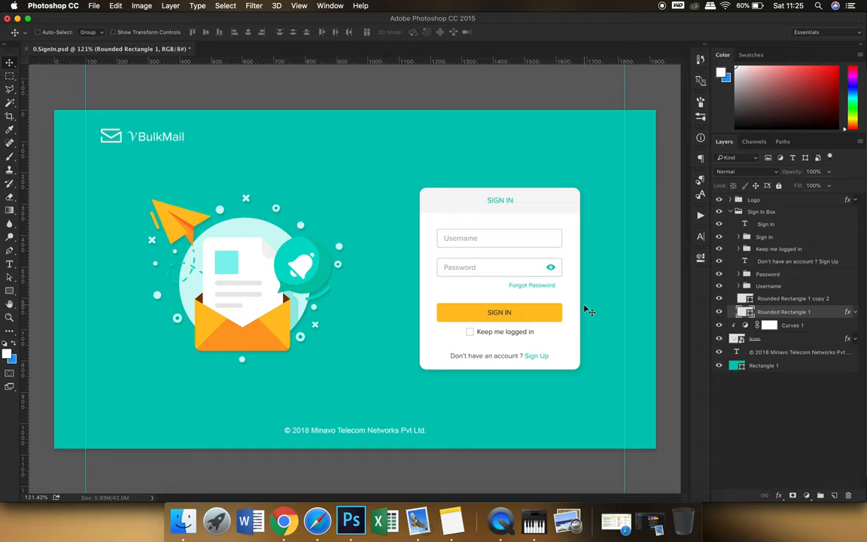
{"action": "mouse_move", "coordinate": [616, 520]}
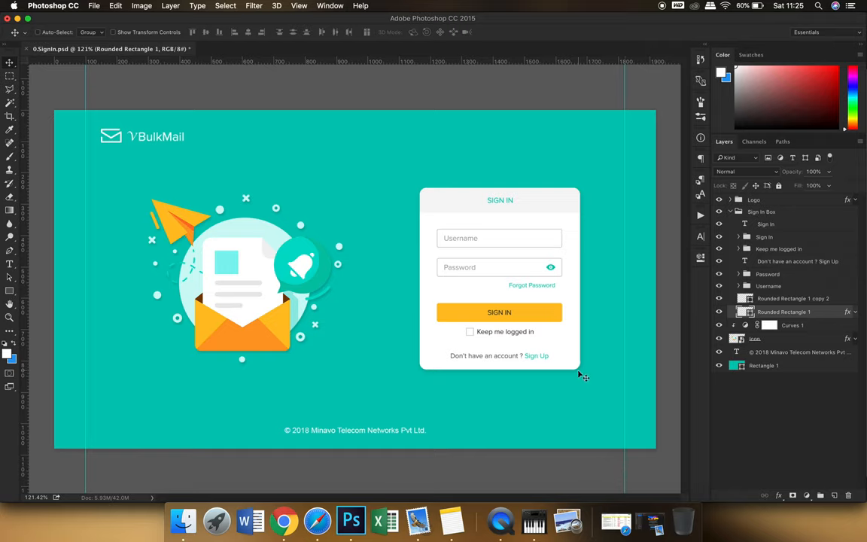
{"action": "mouse_move", "coordinate": [515, 326]}
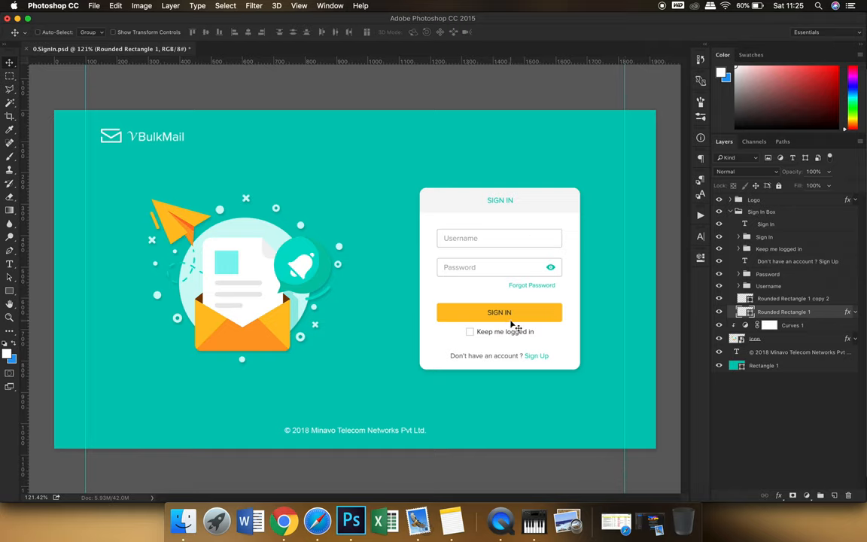
{"action": "mouse_move", "coordinate": [517, 326]}
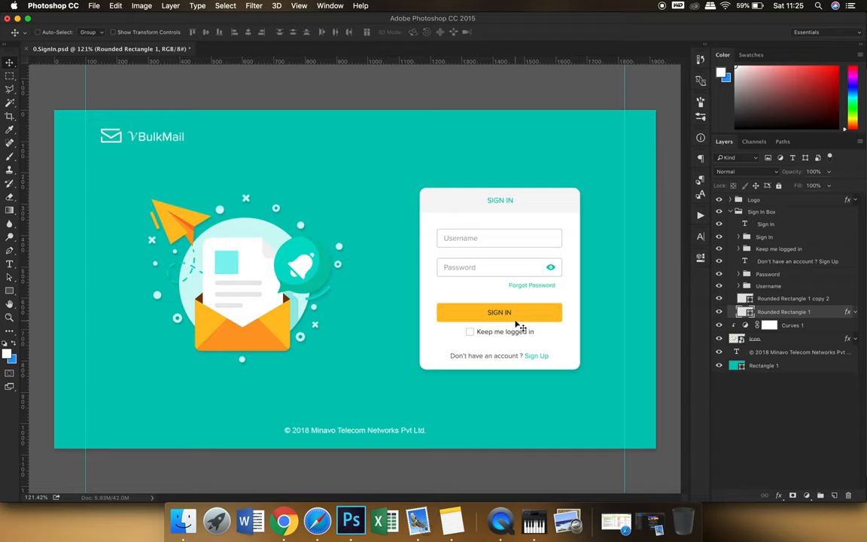
{"action": "mouse_move", "coordinate": [560, 318]}
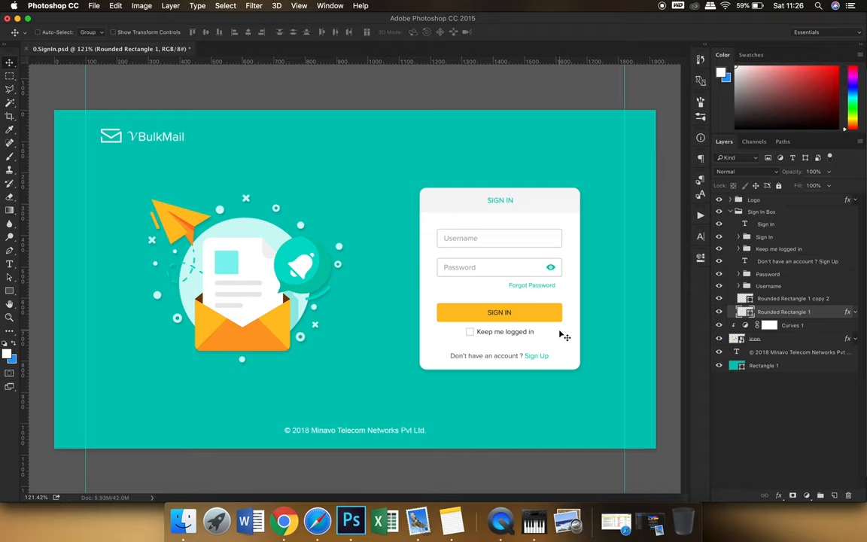
{"action": "mouse_move", "coordinate": [570, 337]}
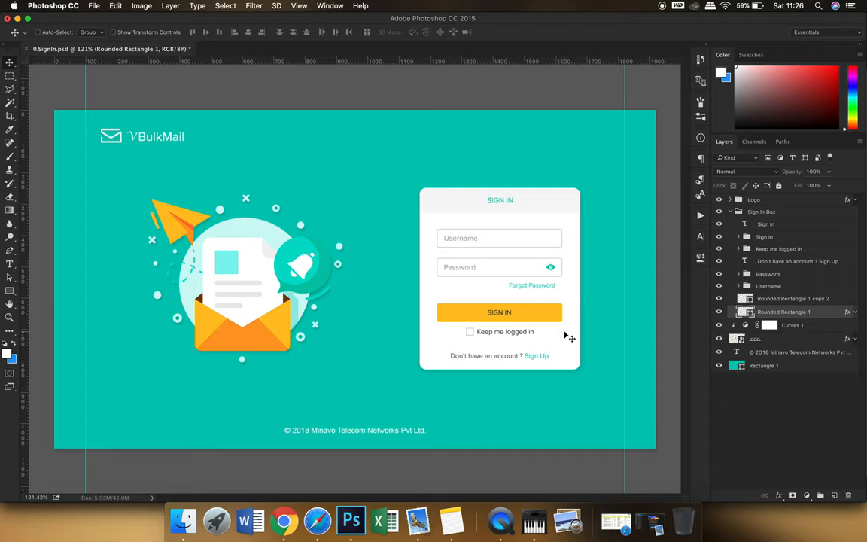
{"action": "mouse_move", "coordinate": [579, 335]}
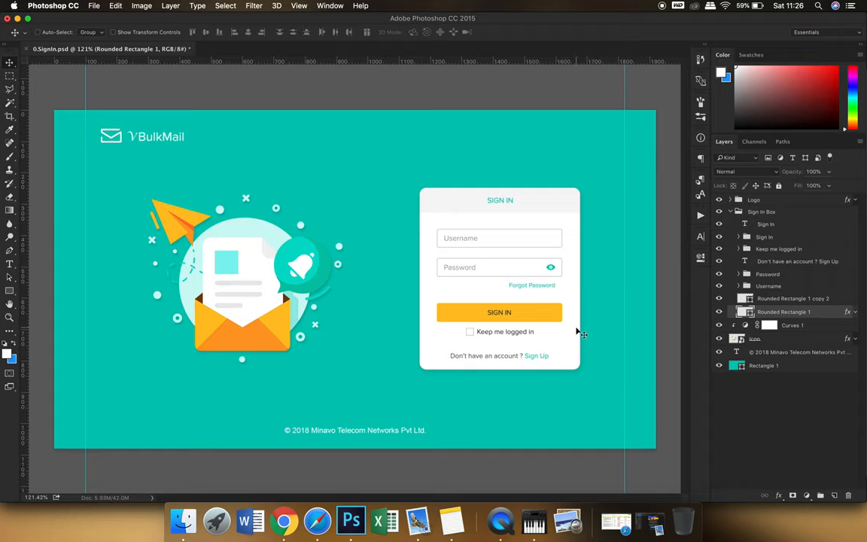
{"action": "mouse_move", "coordinate": [575, 331]}
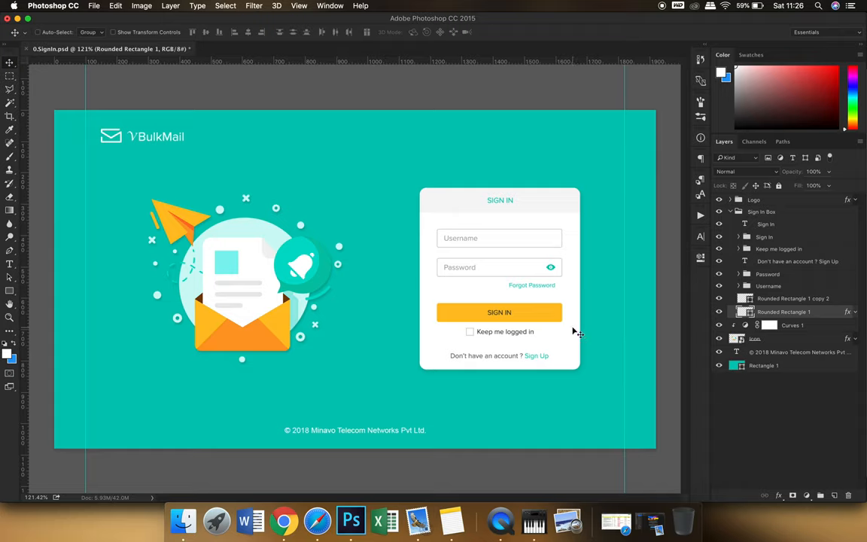